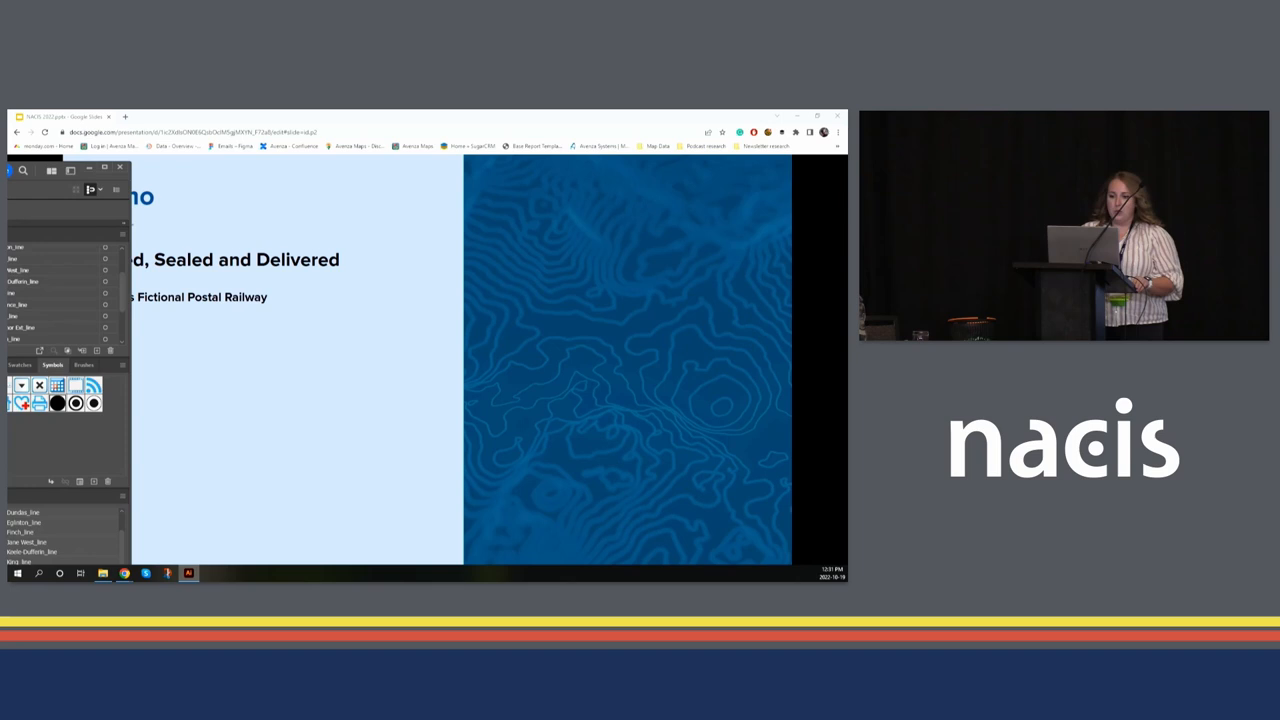
- Bring the finished 'Signed, Sealed, Delivered' postal railway map to the front in Illustrator
left_click(188, 573)
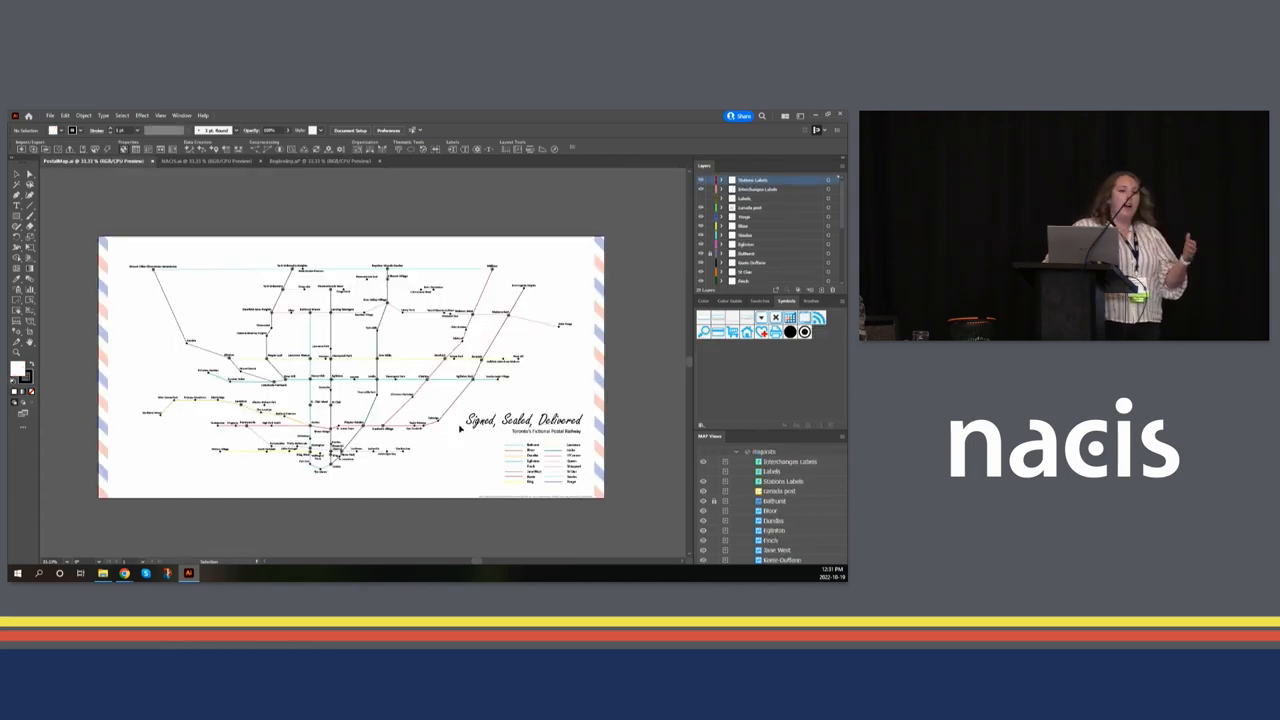
mouse_move(489, 463)
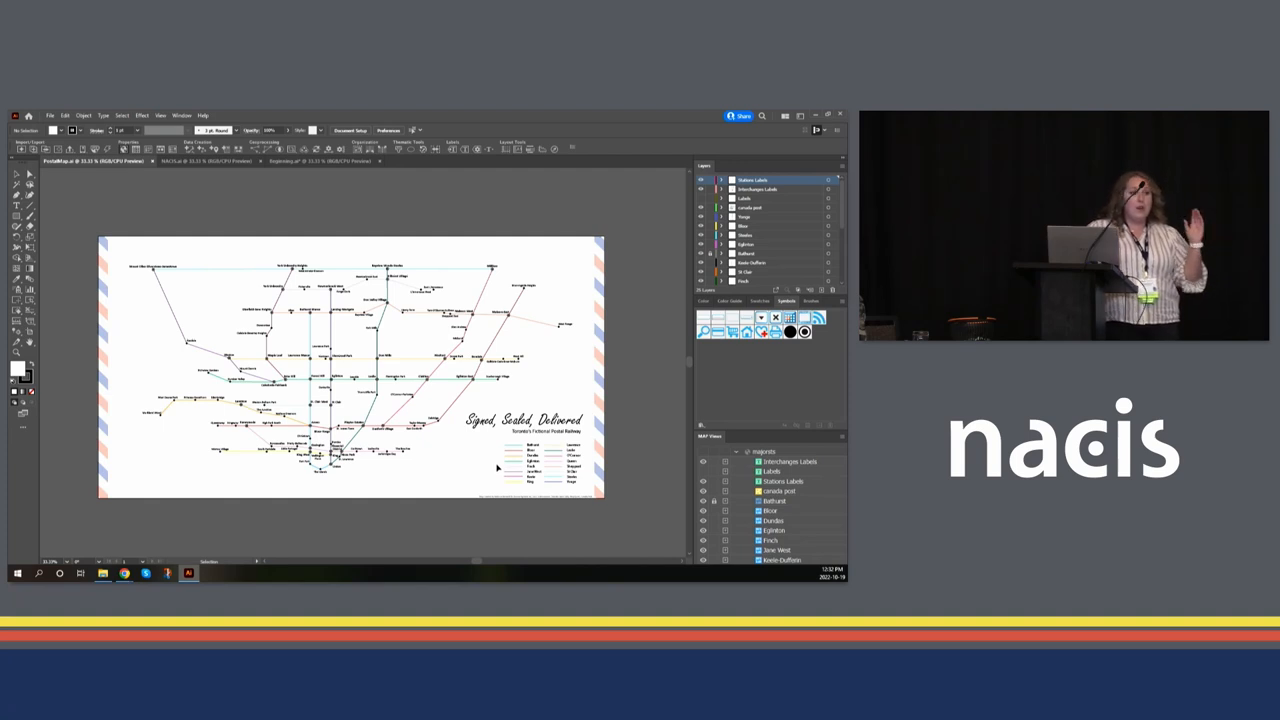
mouse_move(510, 485)
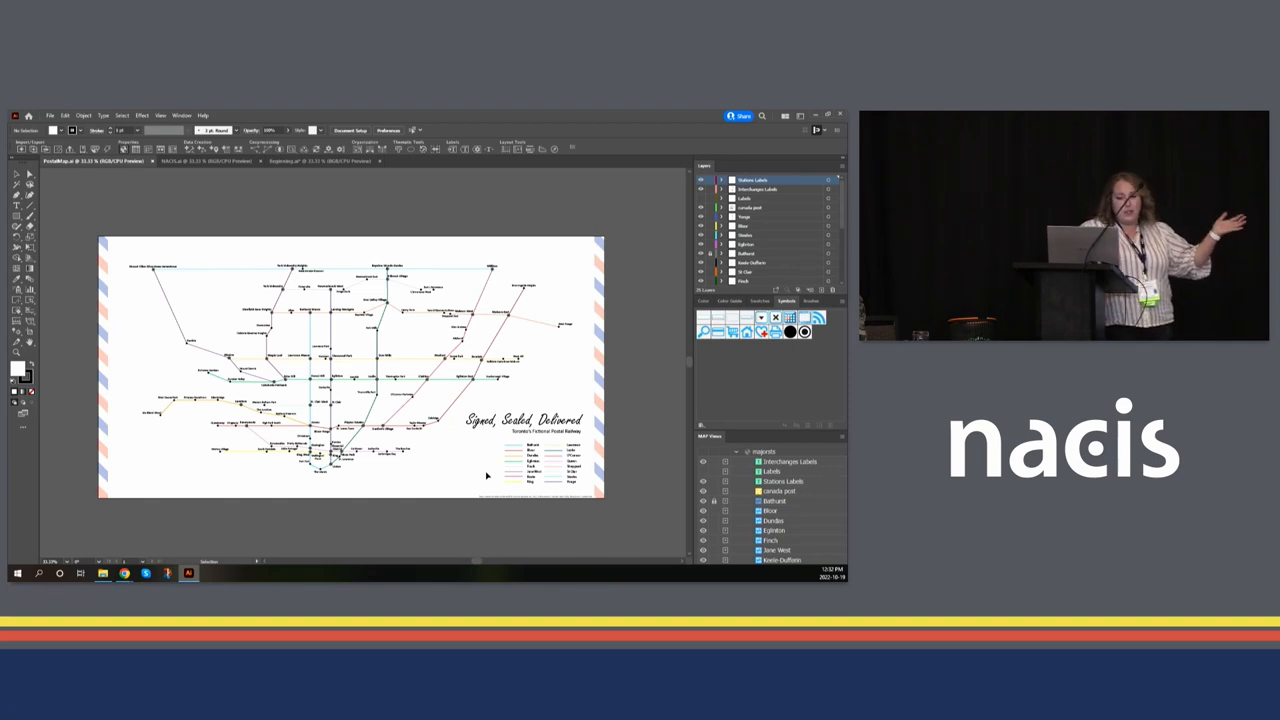
mouse_move(513, 516)
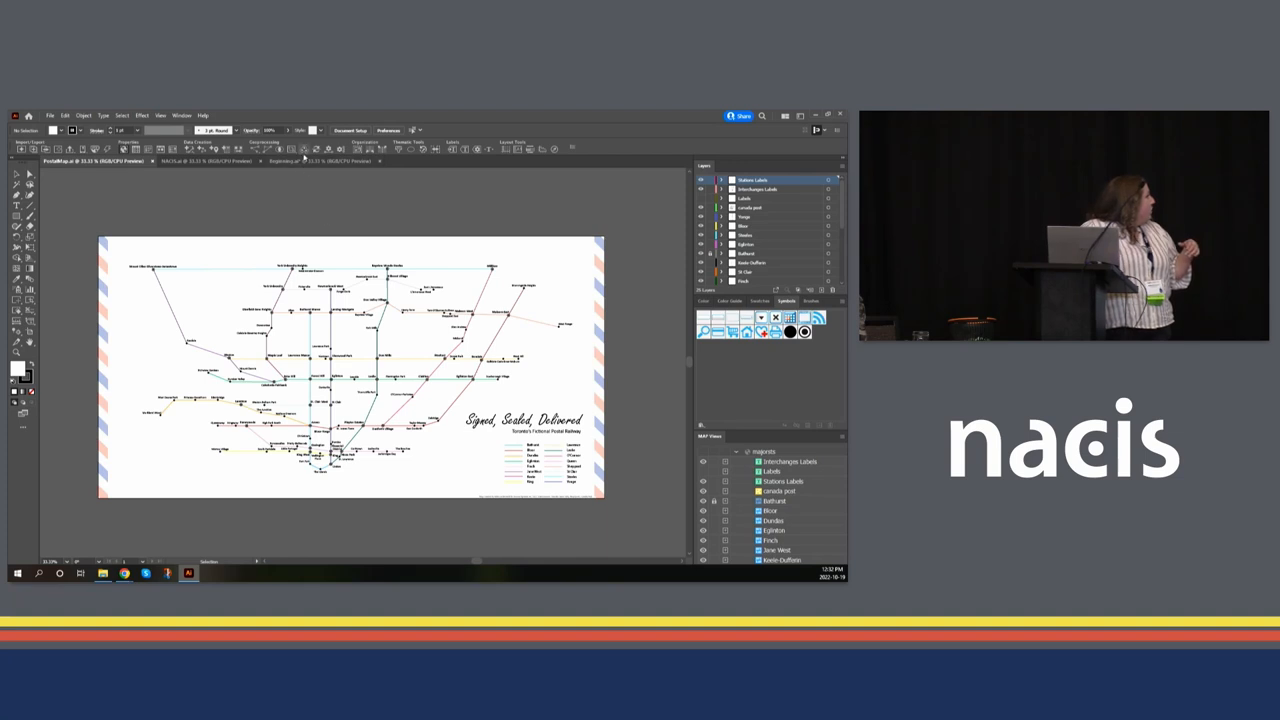
- Switch to the Beginning.ai document with unstyled streets and post office points
left_click(322, 161)
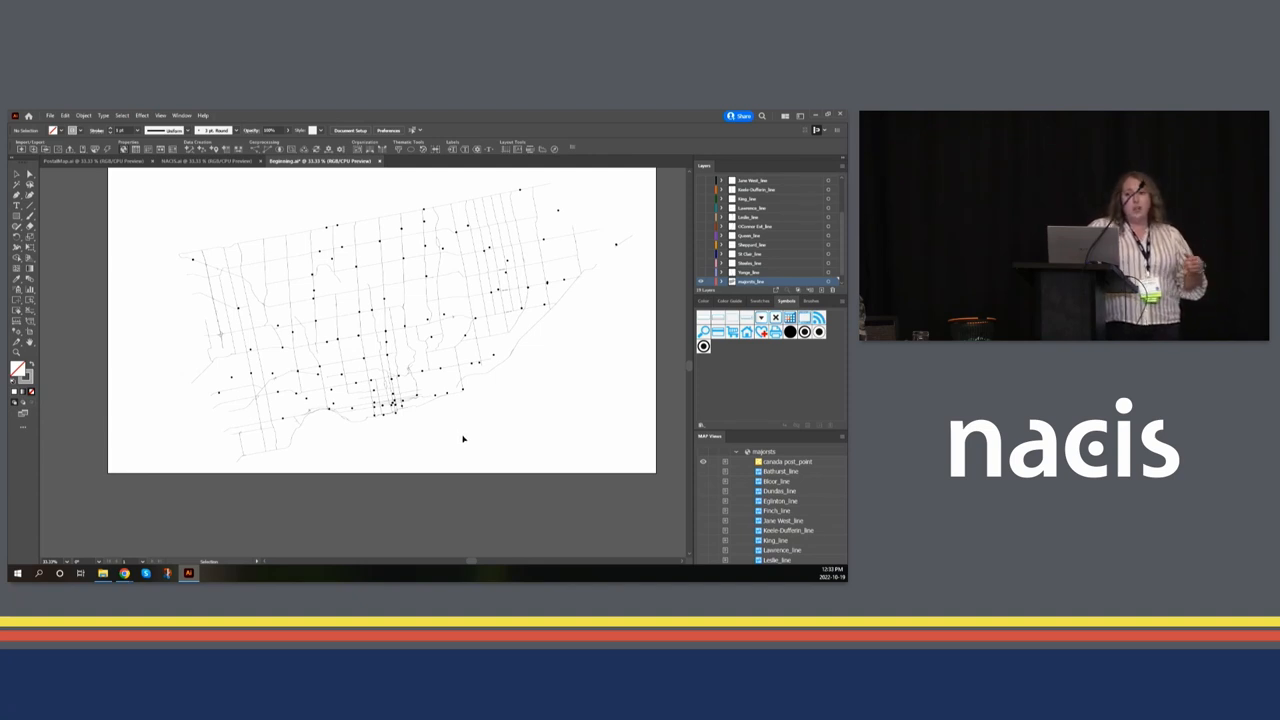
mouse_move(333, 211)
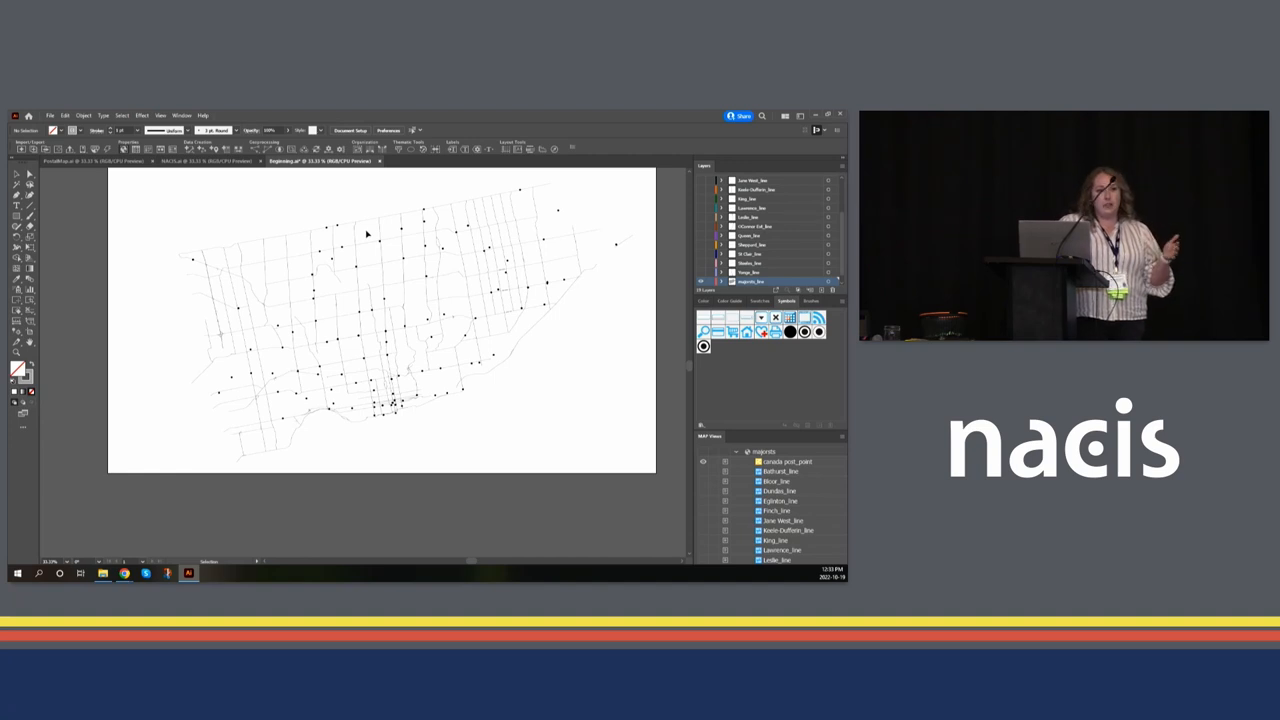
mouse_move(369, 238)
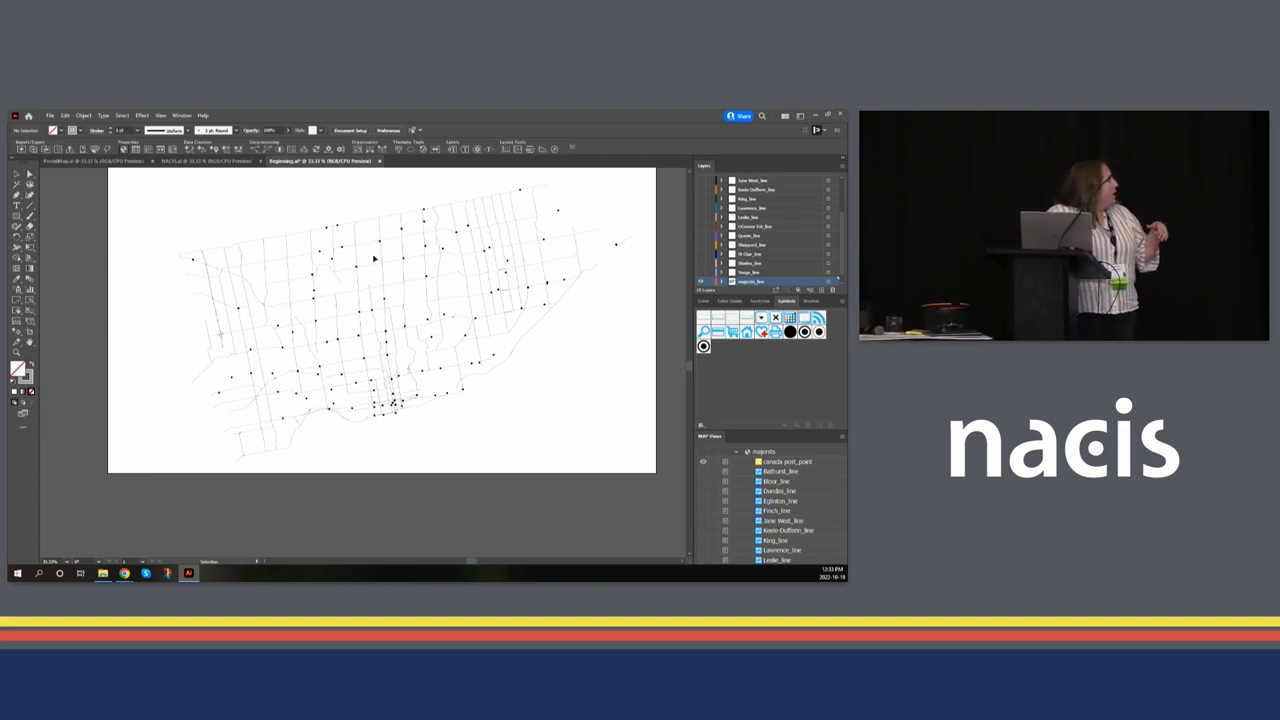
mouse_move(413, 287)
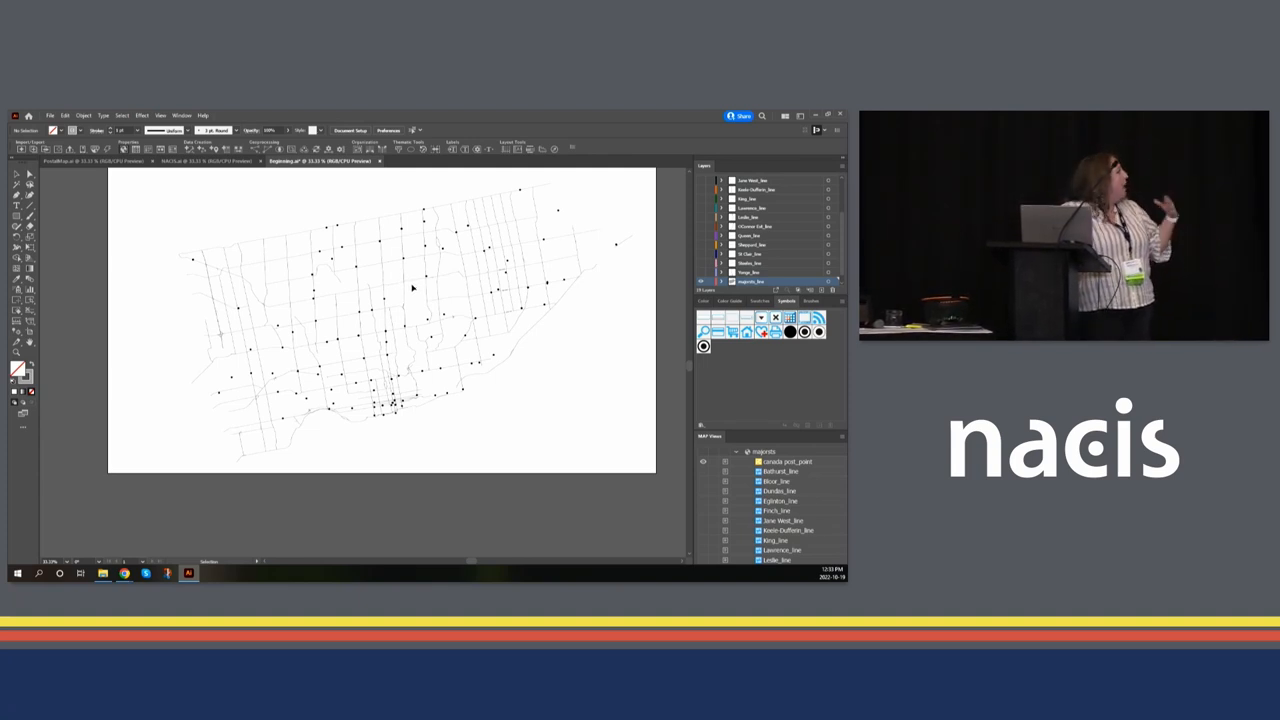
mouse_move(425, 285)
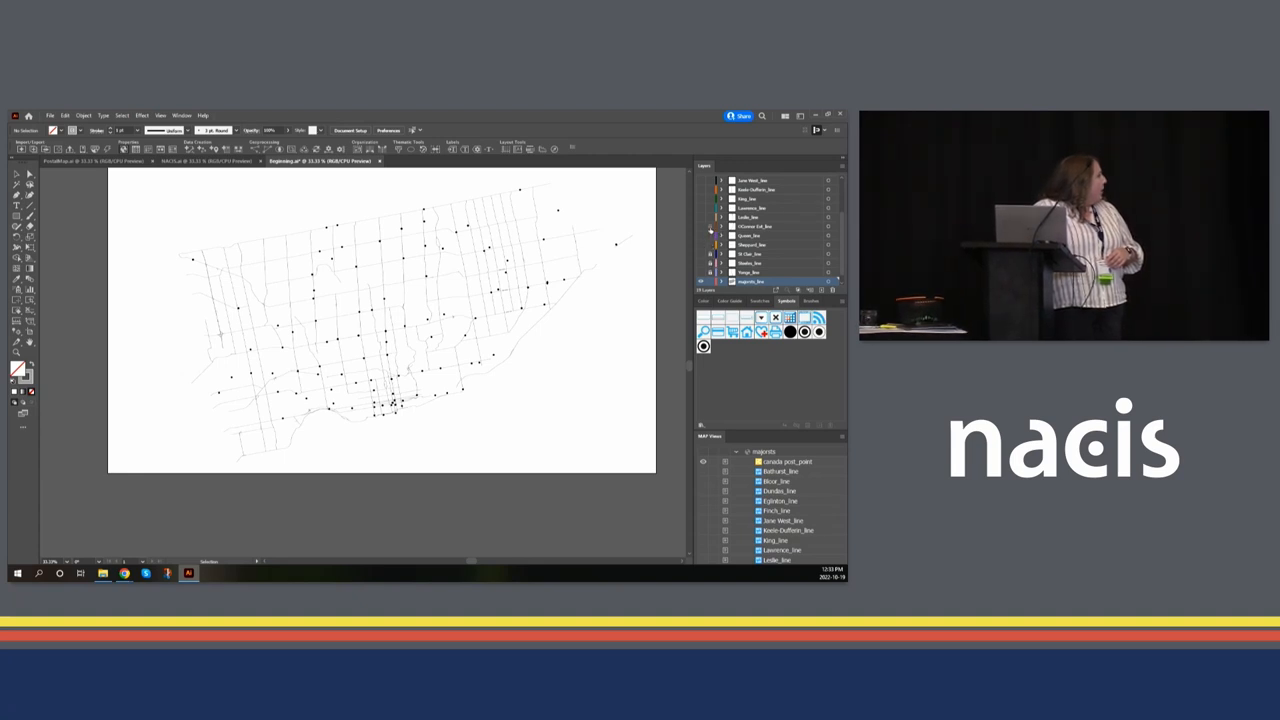
- Turn on the transit line layers so routes appear over the street grid
left_click(750, 217)
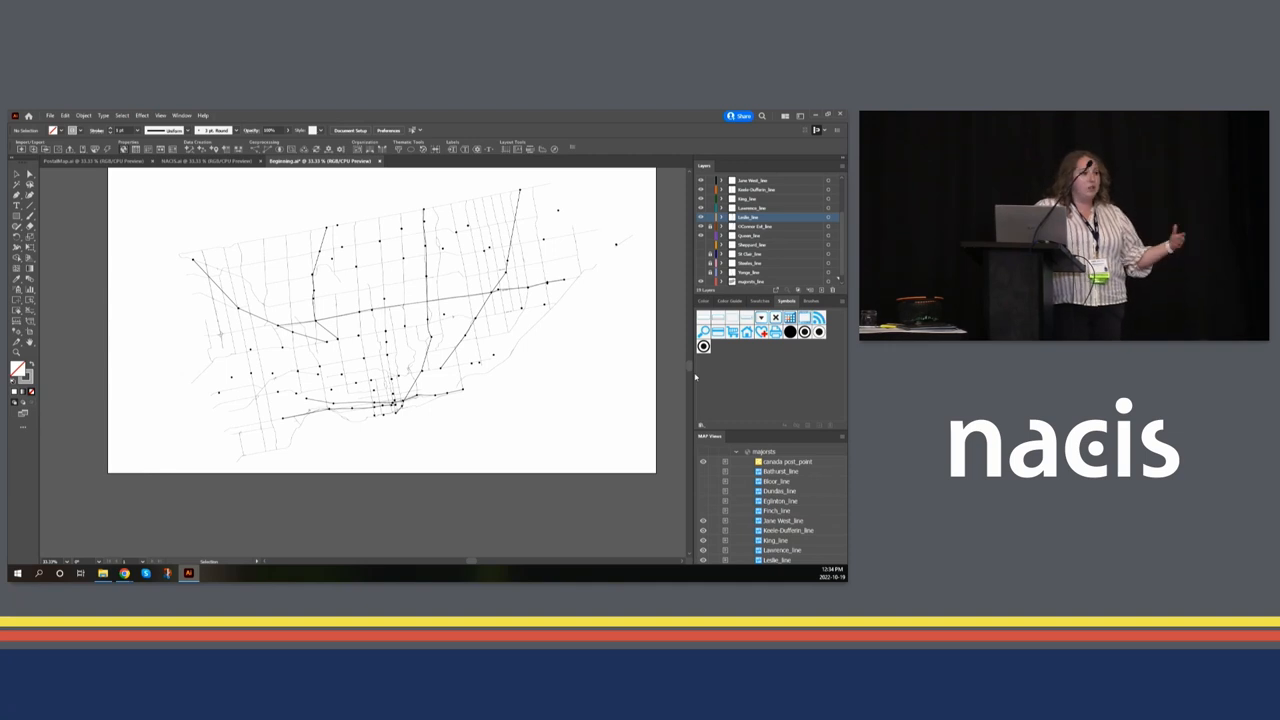
mouse_move(700, 375)
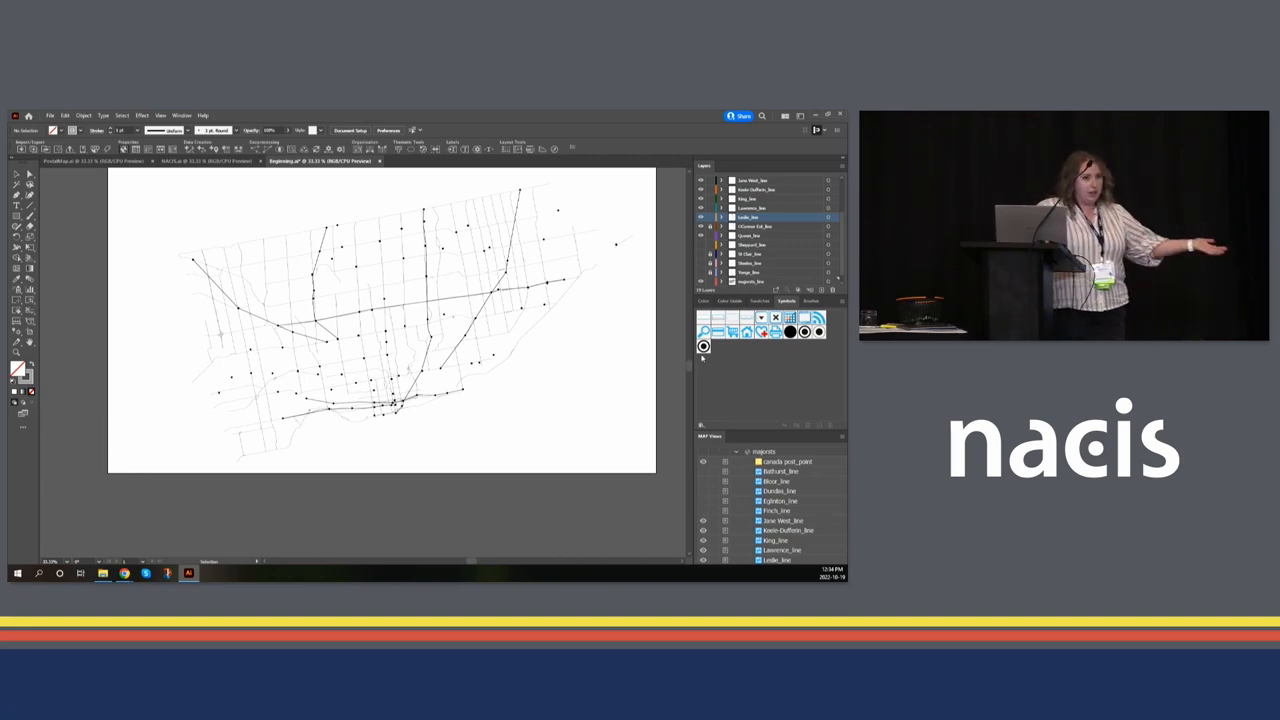
mouse_move(369, 420)
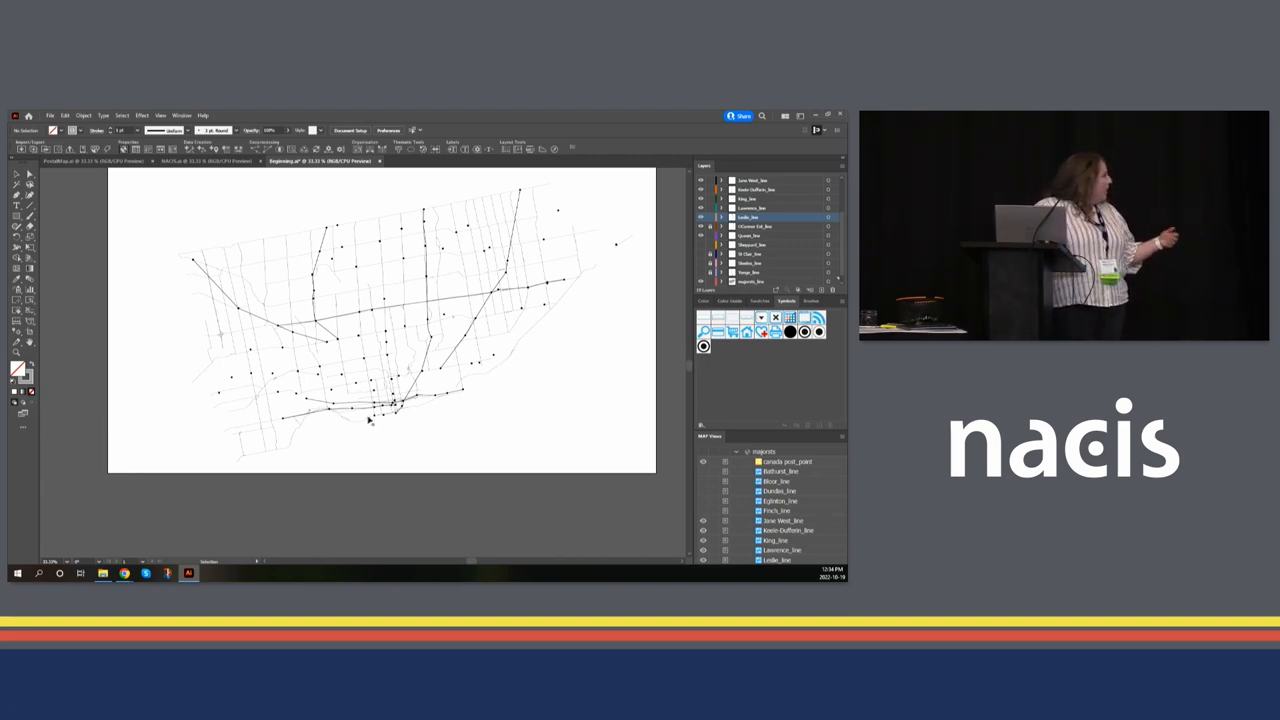
mouse_move(460, 388)
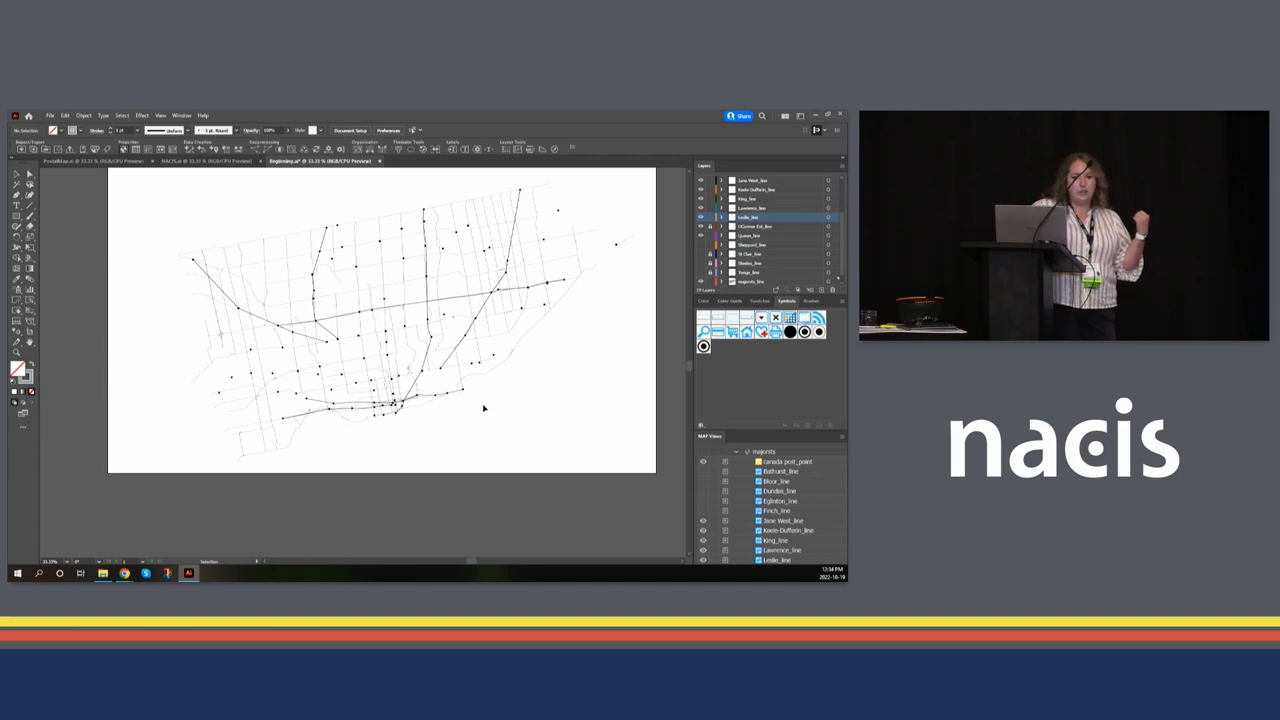
mouse_move(468, 350)
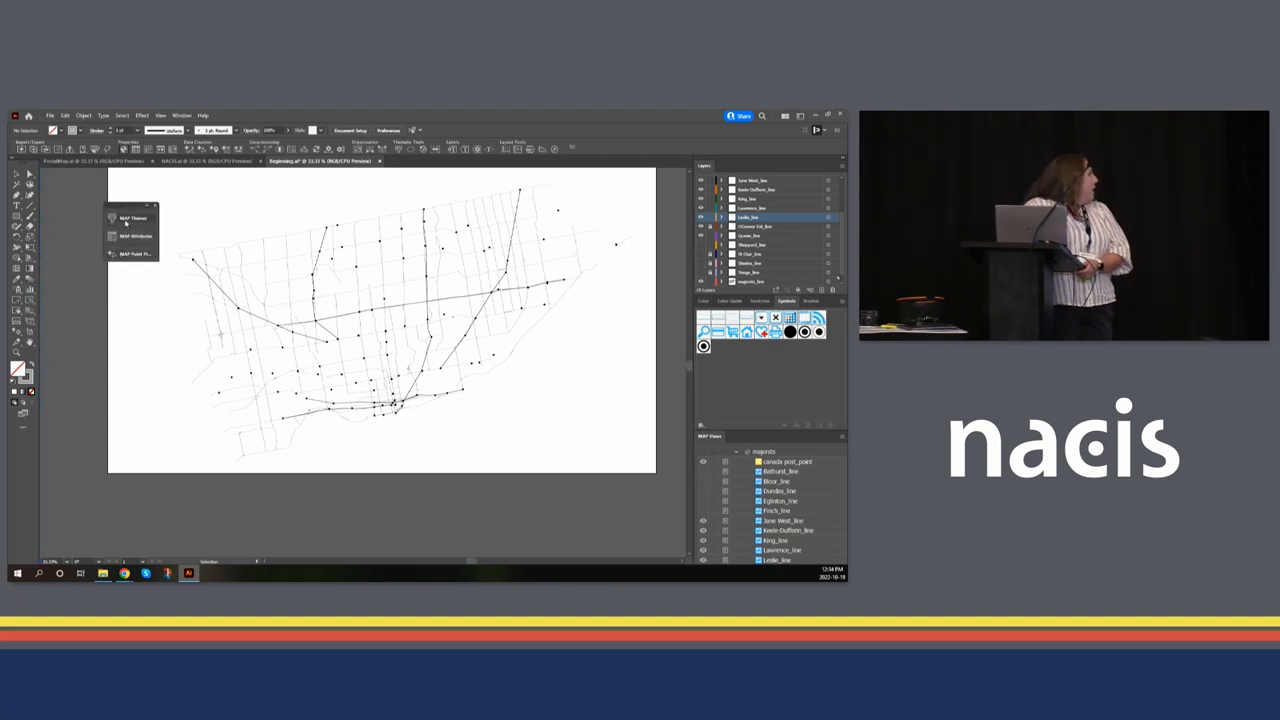
- Review the Stations theme's Station and Interchange symbols and expressions, then apply it
left_click(130, 218)
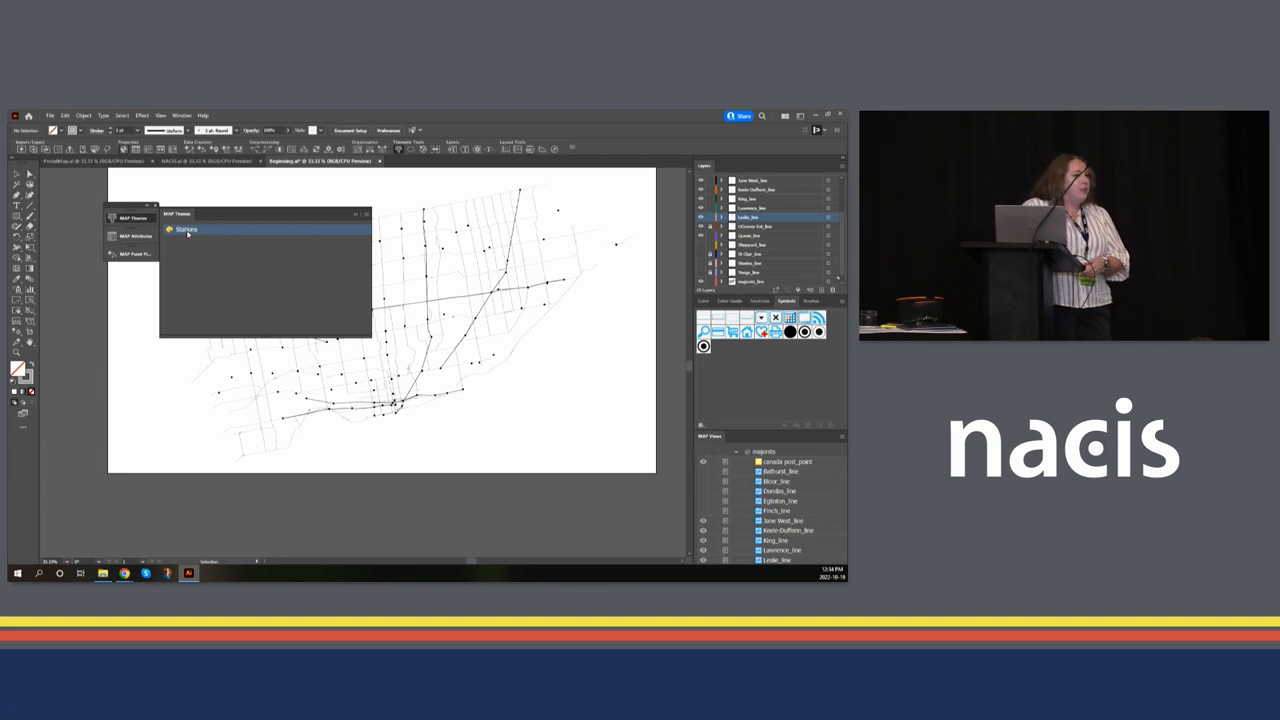
mouse_move(187, 230)
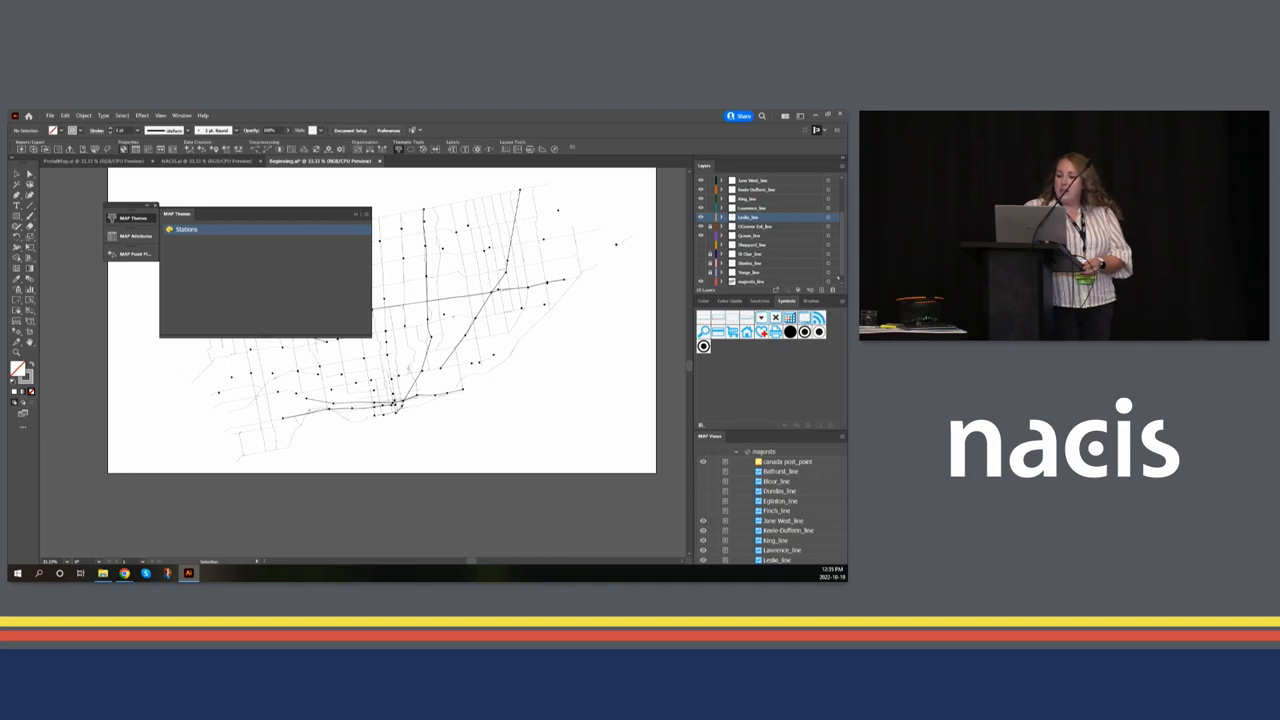
double_click(186, 229)
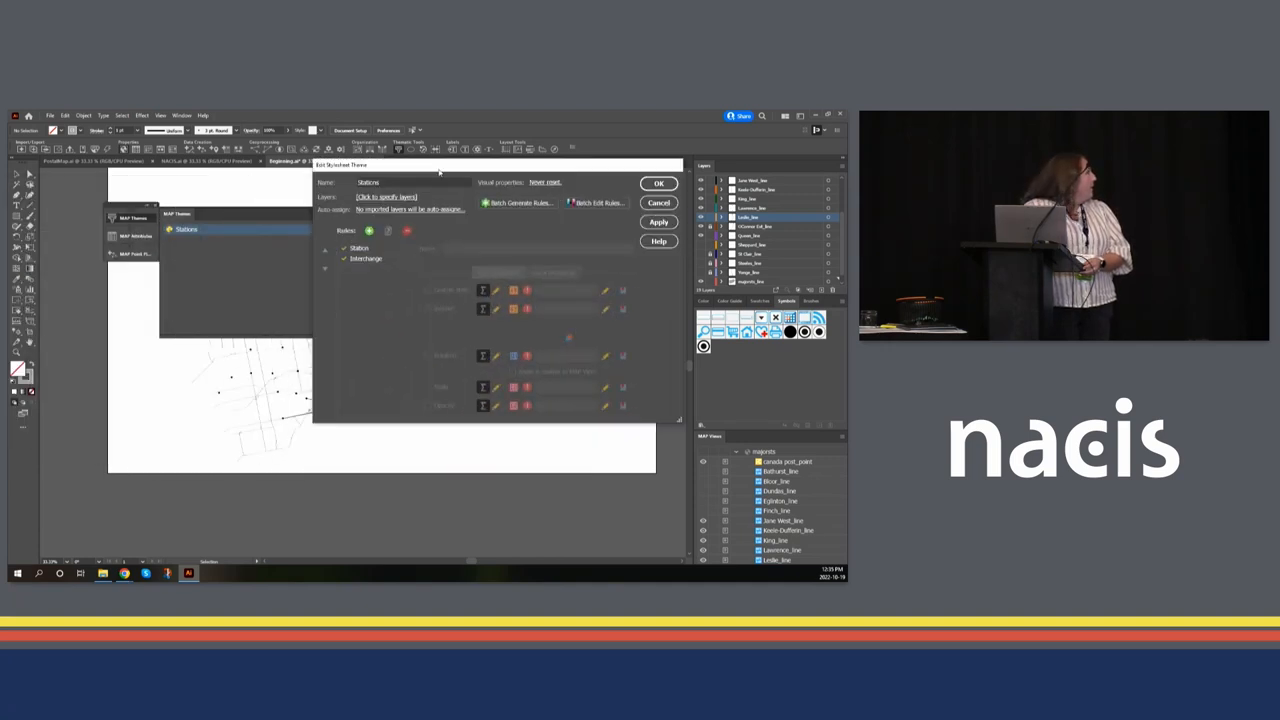
left_click(366, 259)
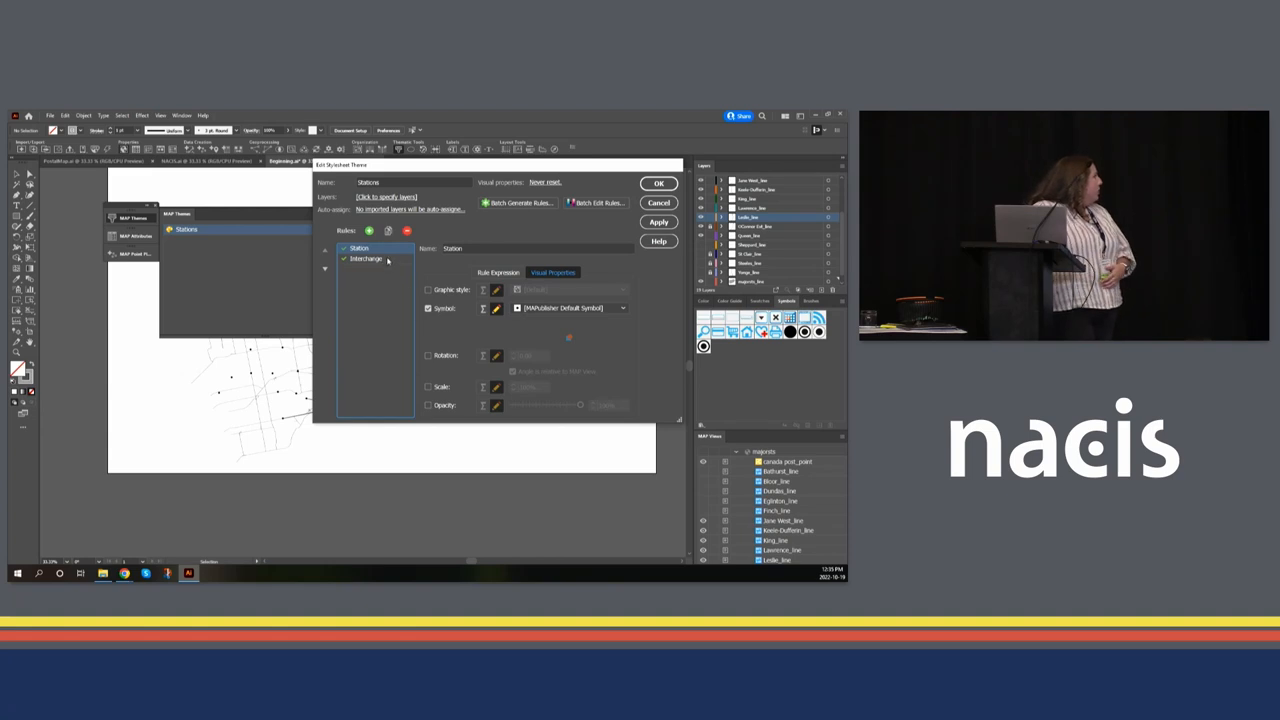
left_click(366, 258)
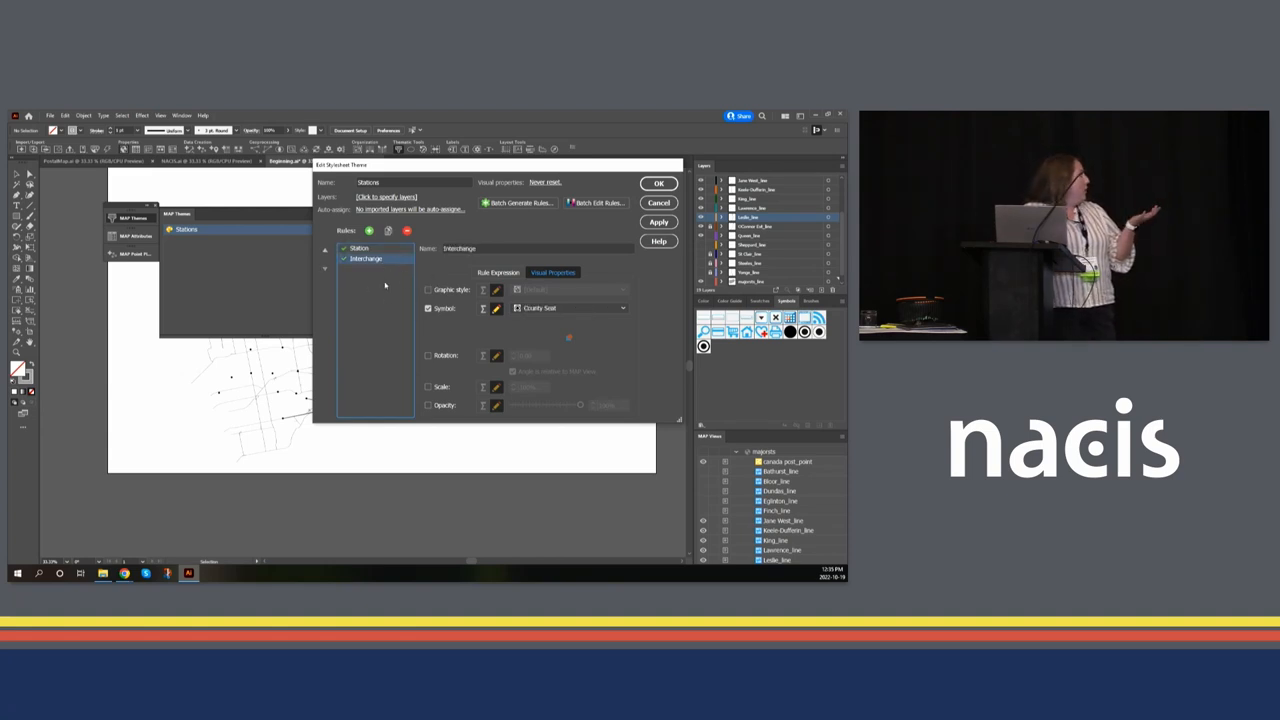
left_click(497, 272)
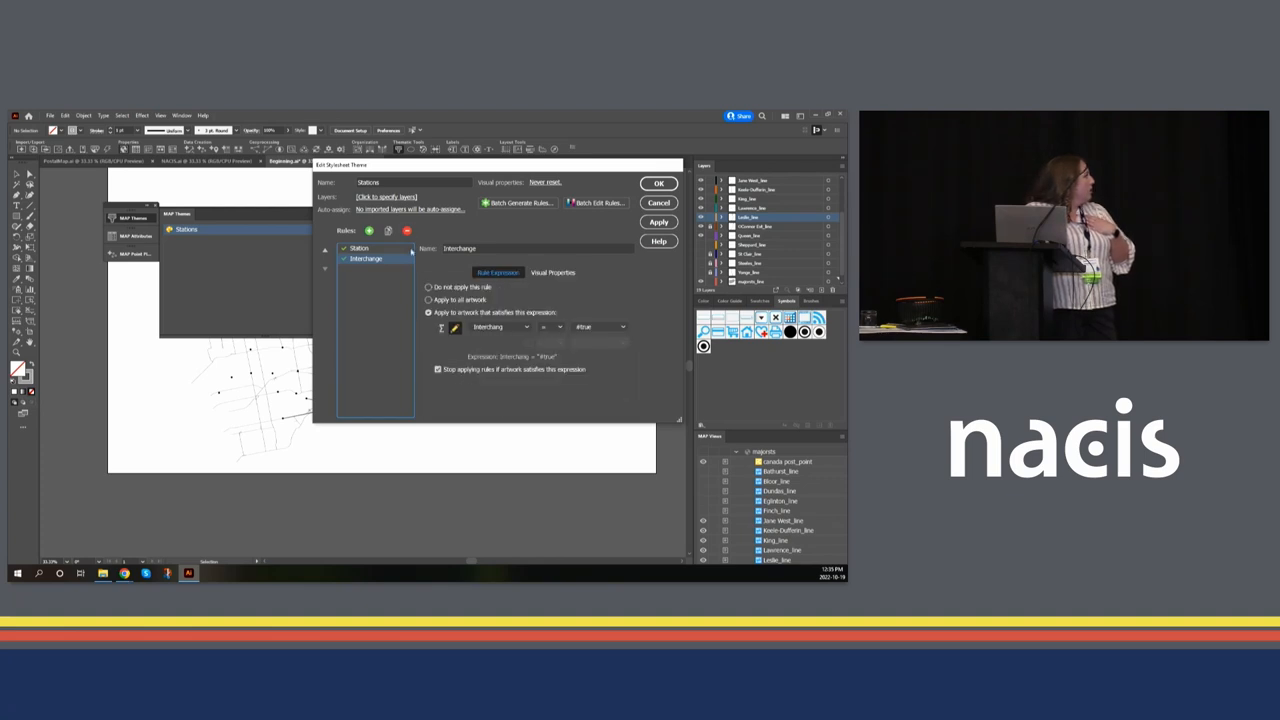
left_click(358, 248)
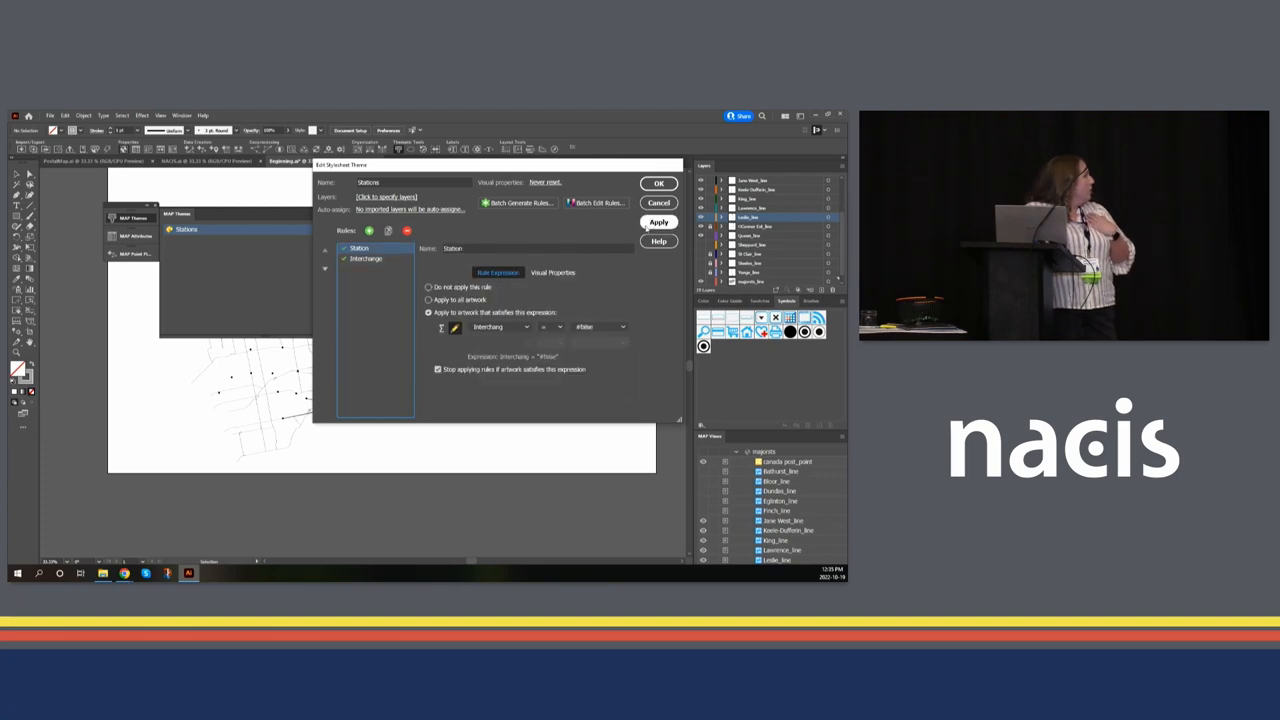
left_click(658, 183)
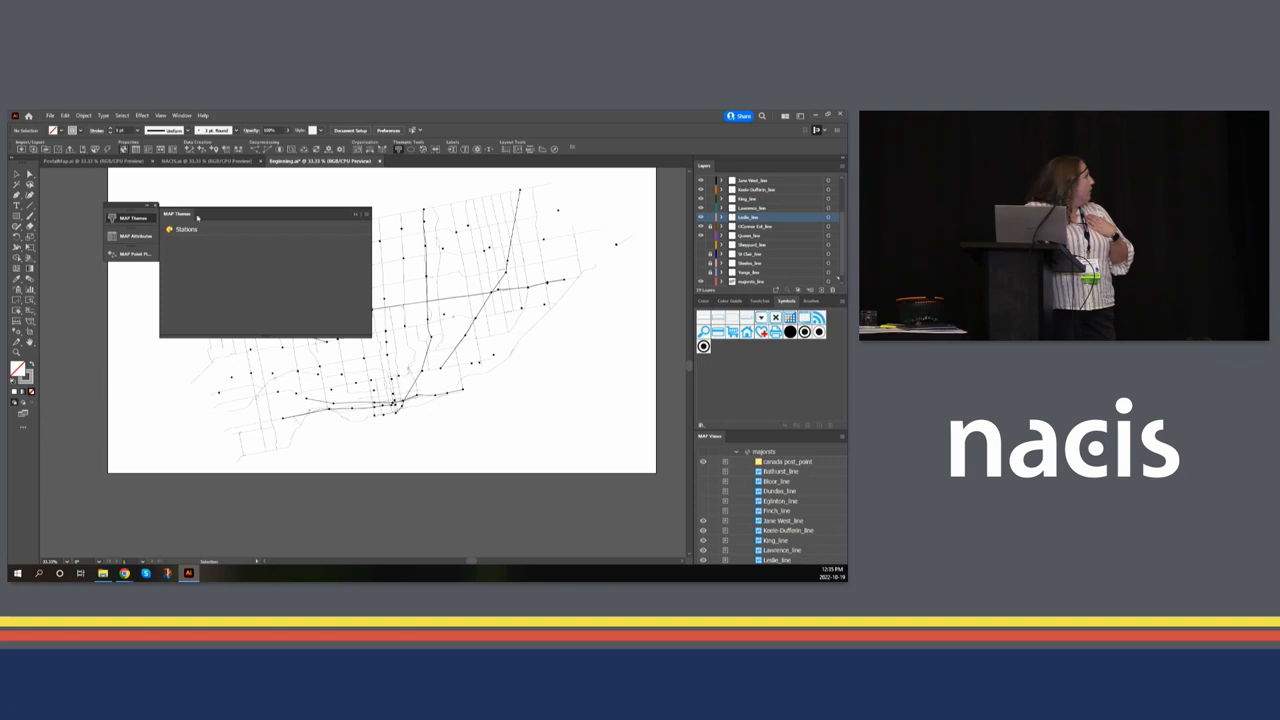
mouse_move(465, 257)
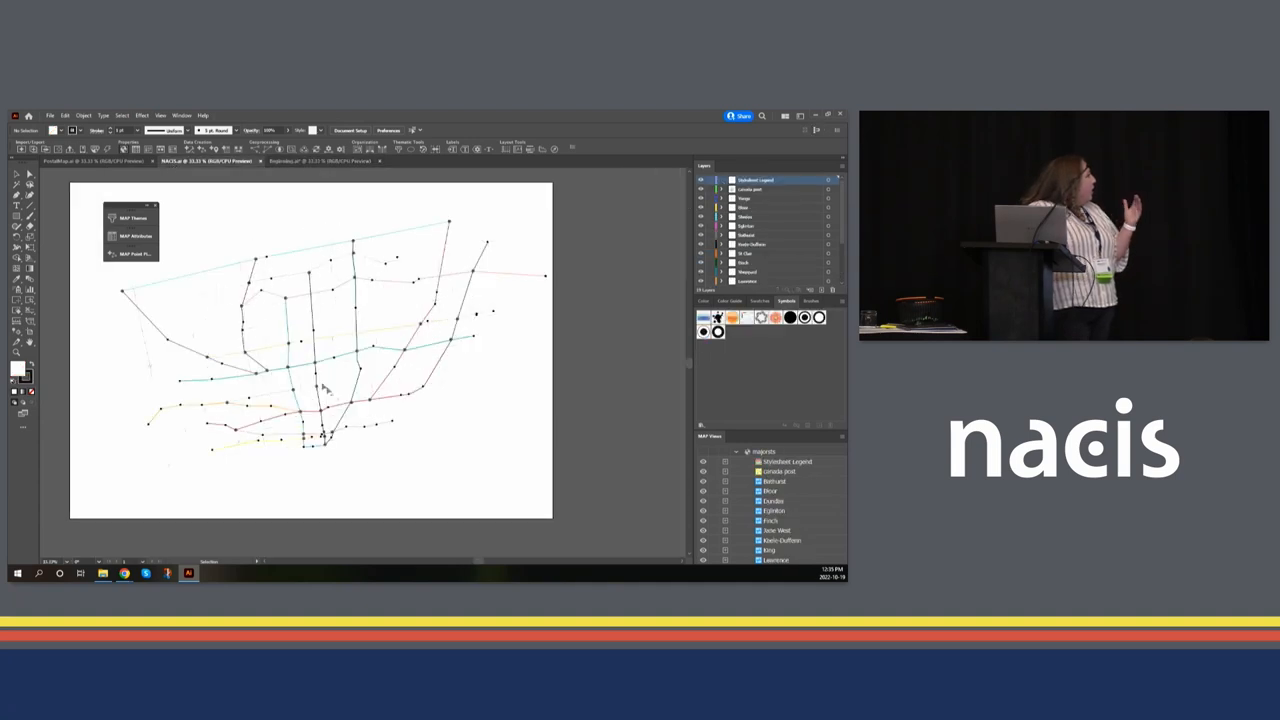
mouse_move(408, 434)
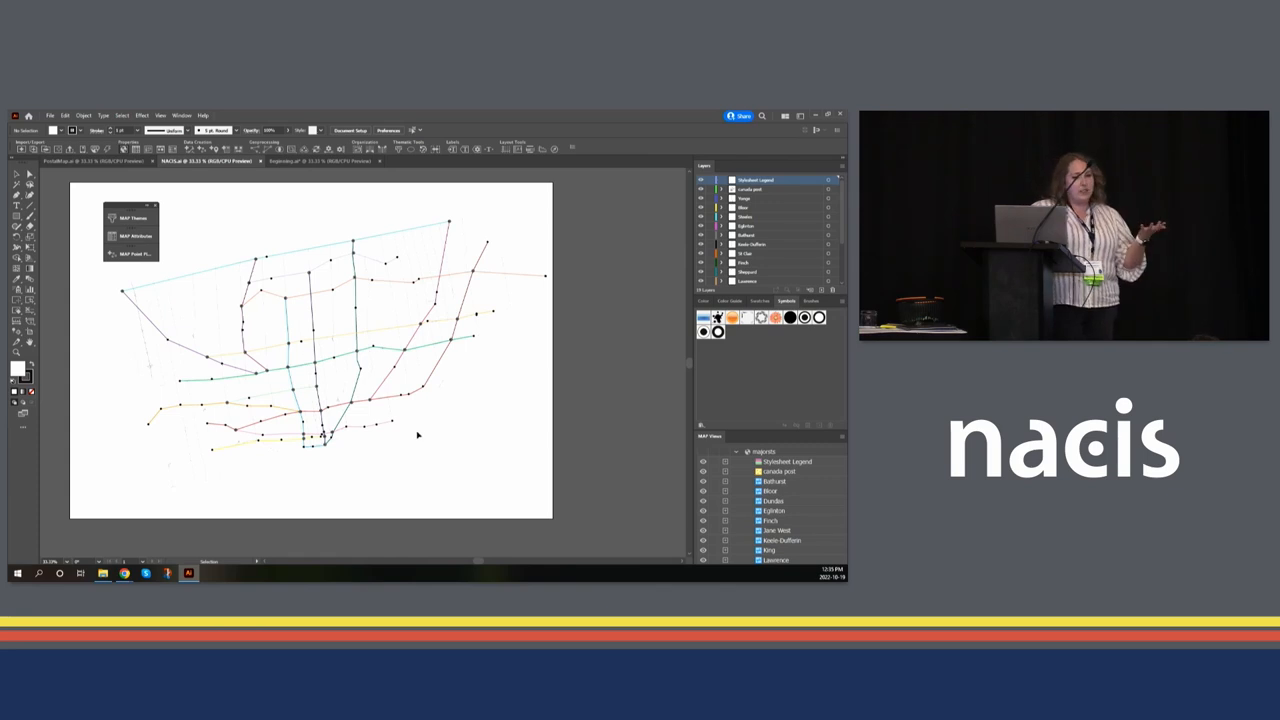
mouse_move(330, 414)
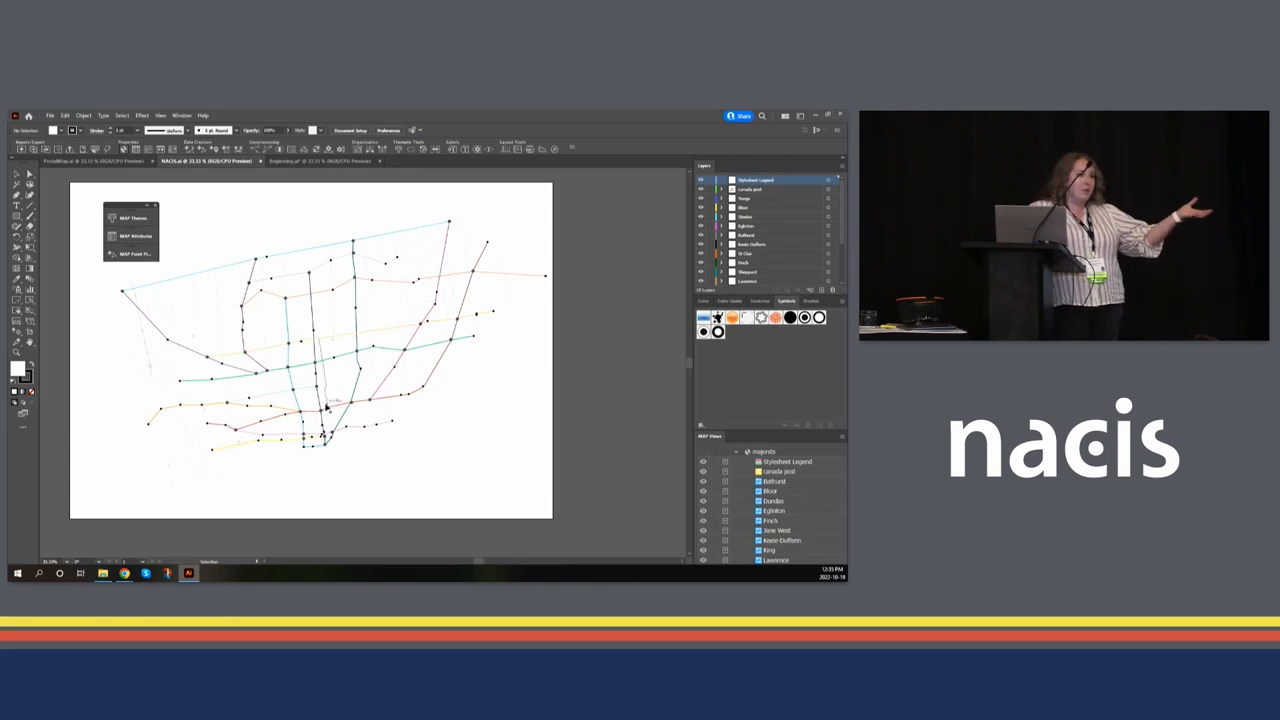
mouse_move(250, 315)
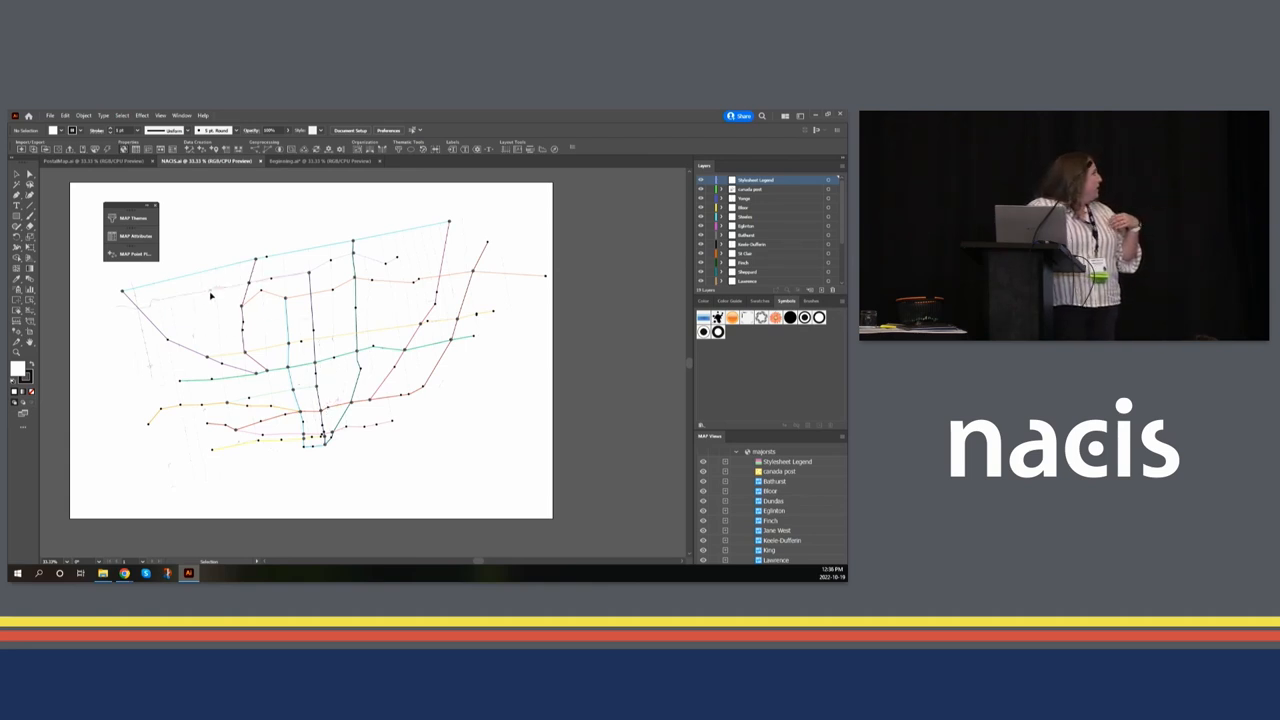
mouse_move(200, 237)
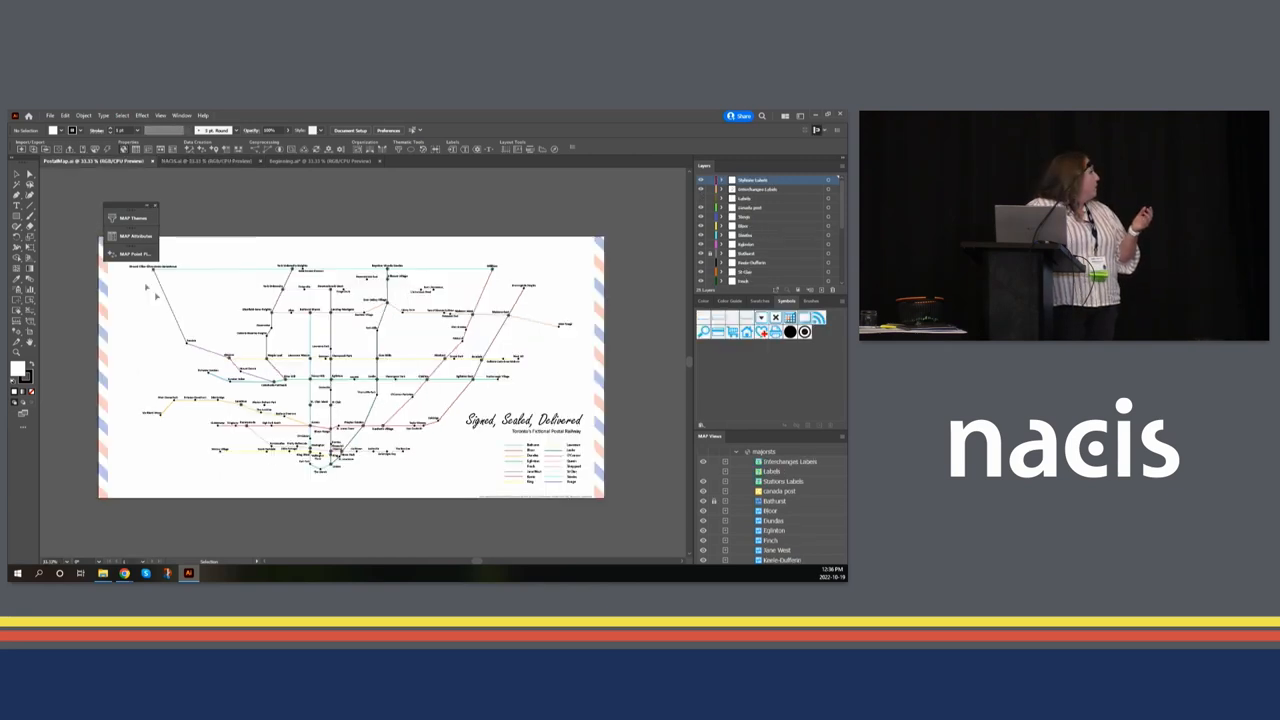
mouse_move(485, 320)
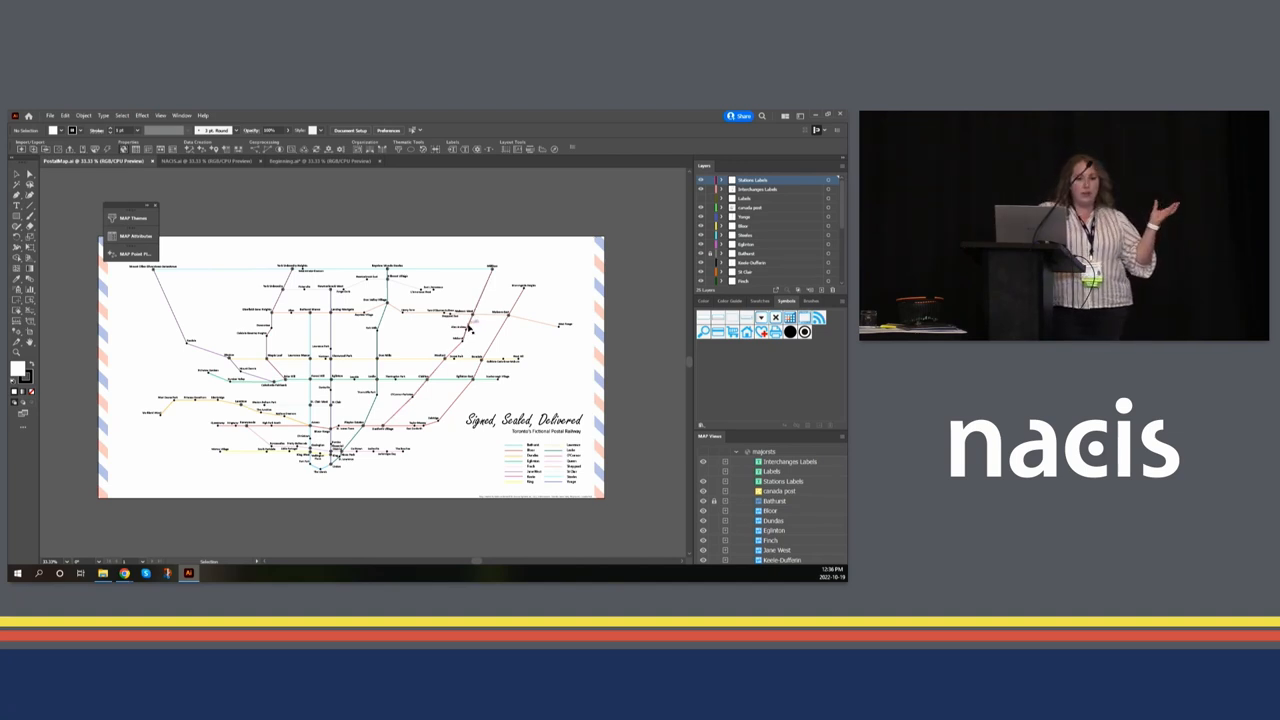
mouse_move(470, 333)
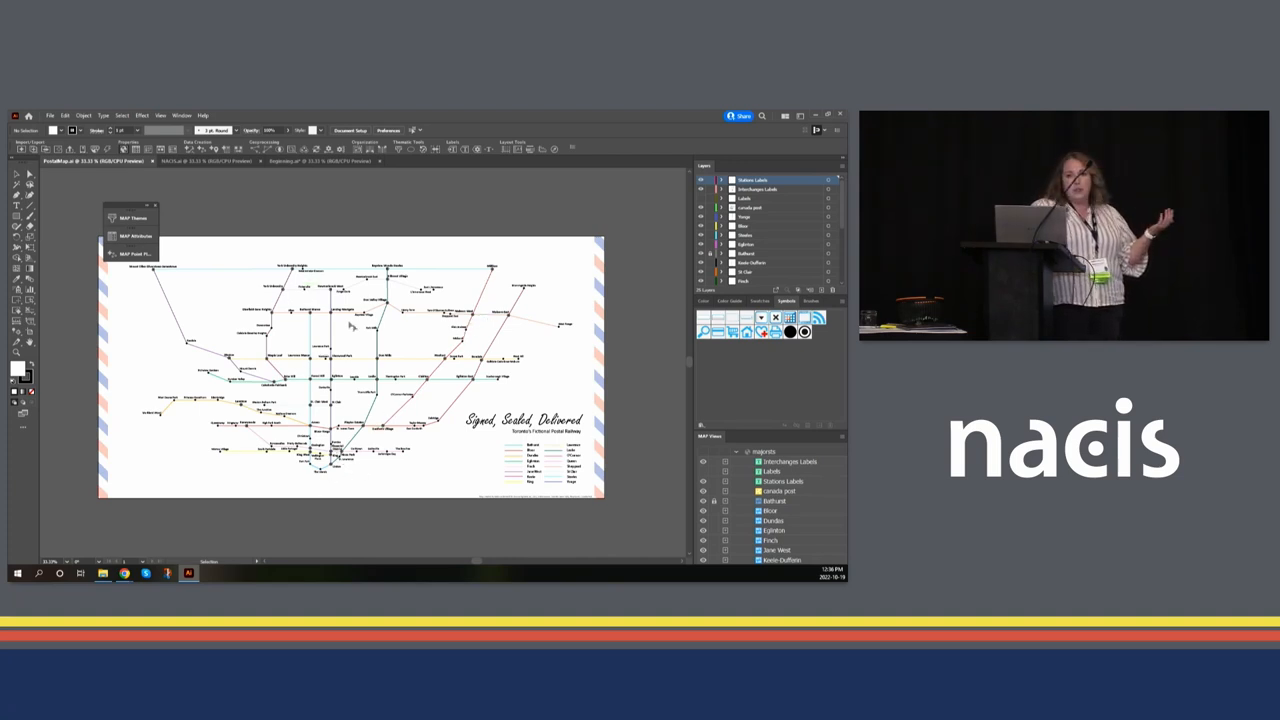
mouse_move(497, 158)
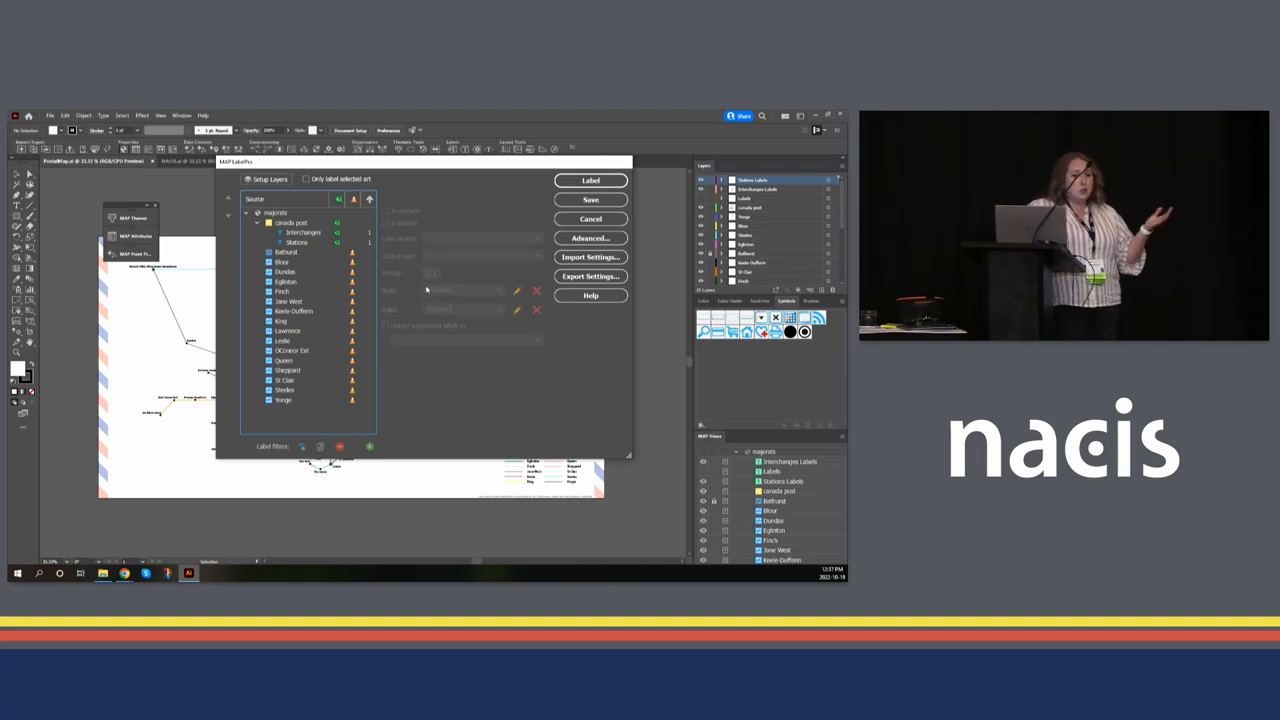
mouse_move(465, 207)
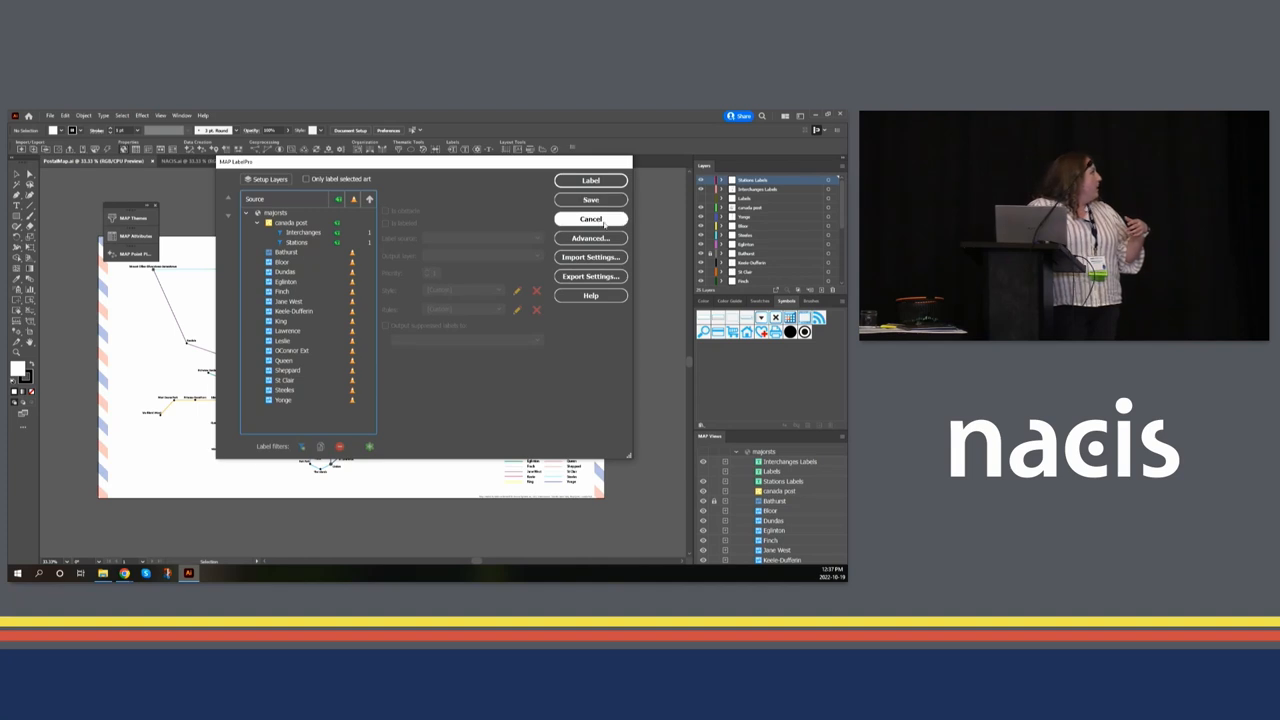
left_click(590, 219)
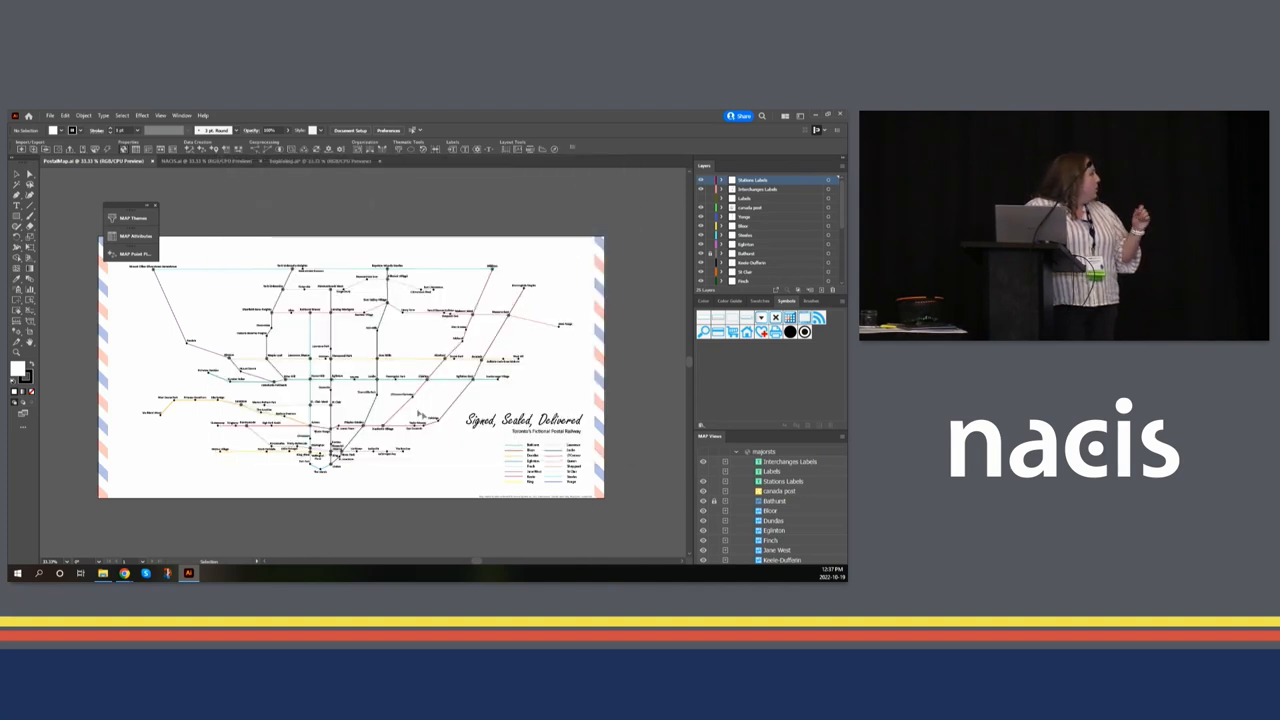